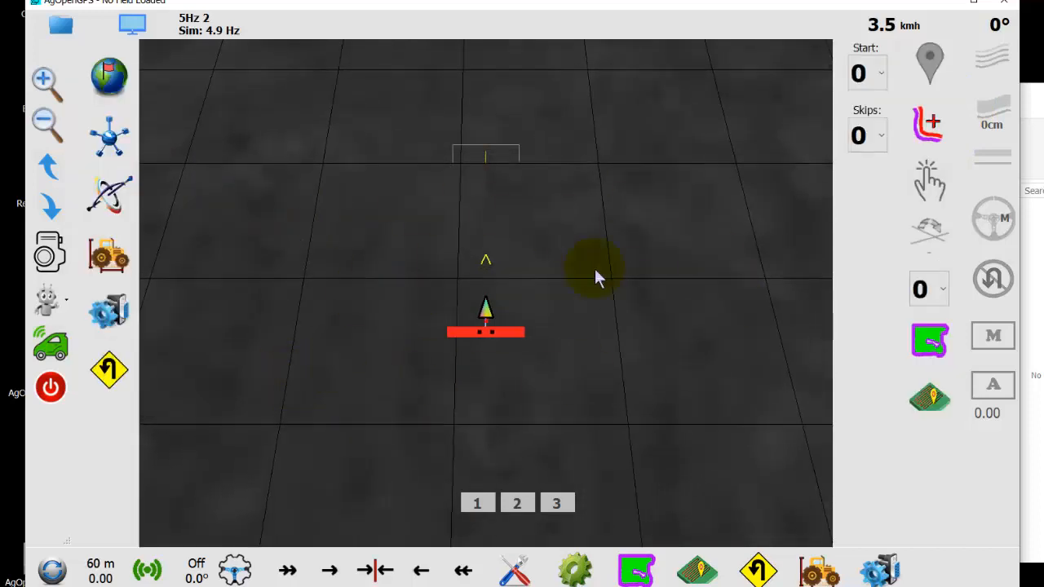
{"action": "mouse_move", "coordinate": [221, 291]}
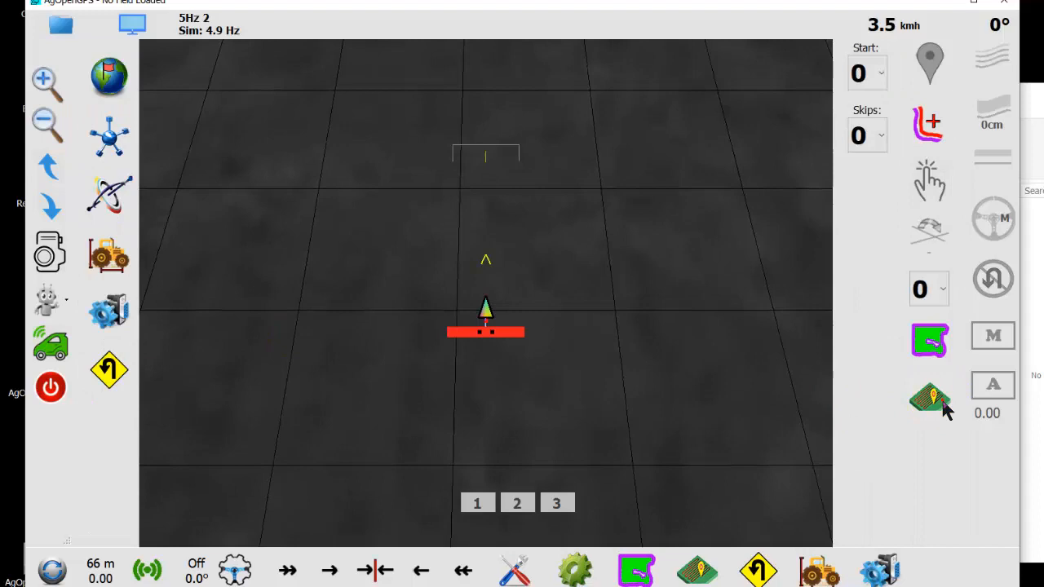
Load the previously saved field so its boundary and worked coverage appear on the map.
{"action": "left_click", "coordinate": [930, 398]}
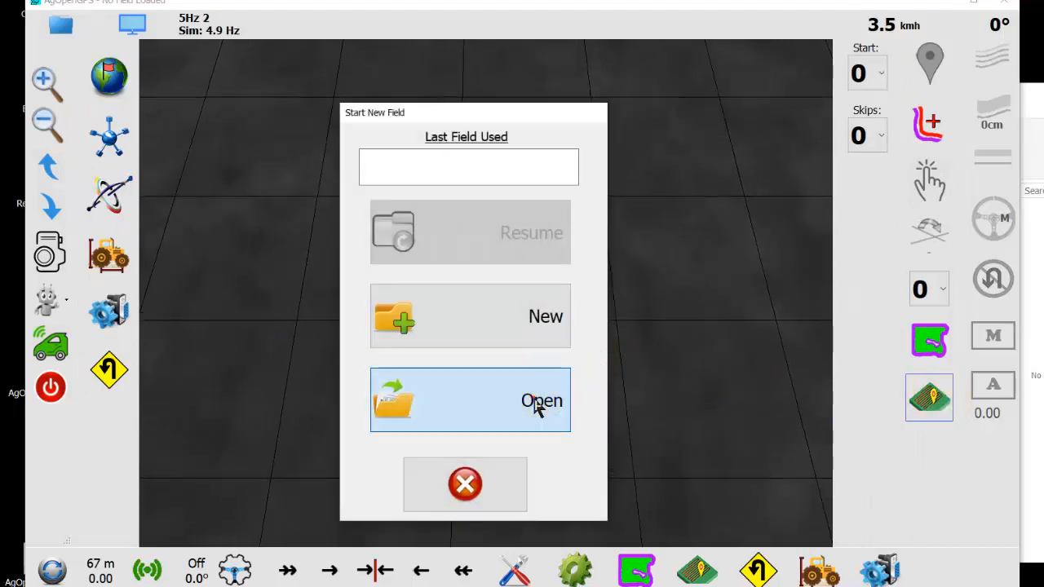
{"action": "left_click", "coordinate": [469, 401]}
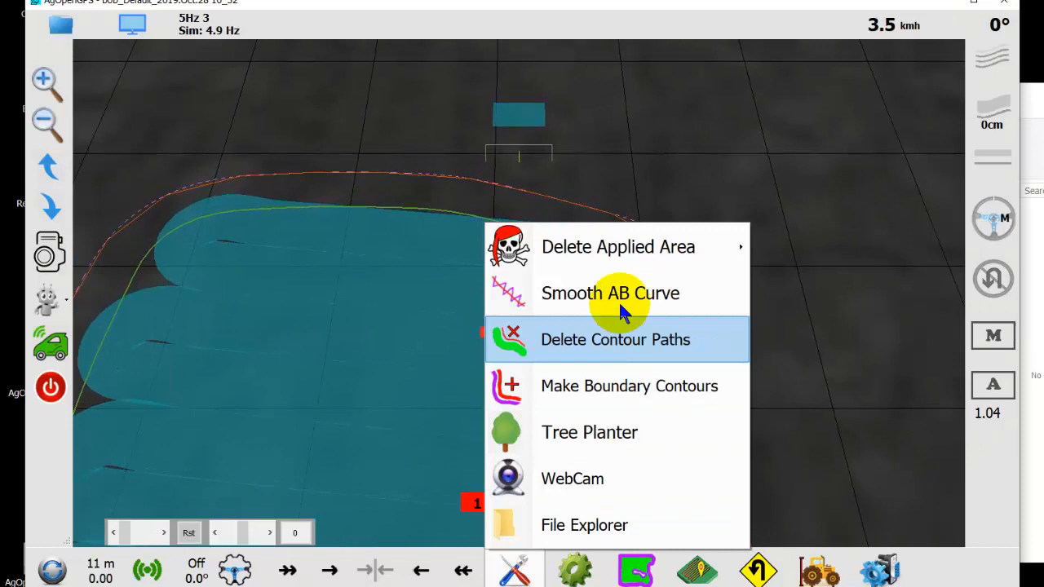
Engage autosteer so the simulated tractor drives along the AB line.
{"action": "left_click", "coordinate": [615, 339]}
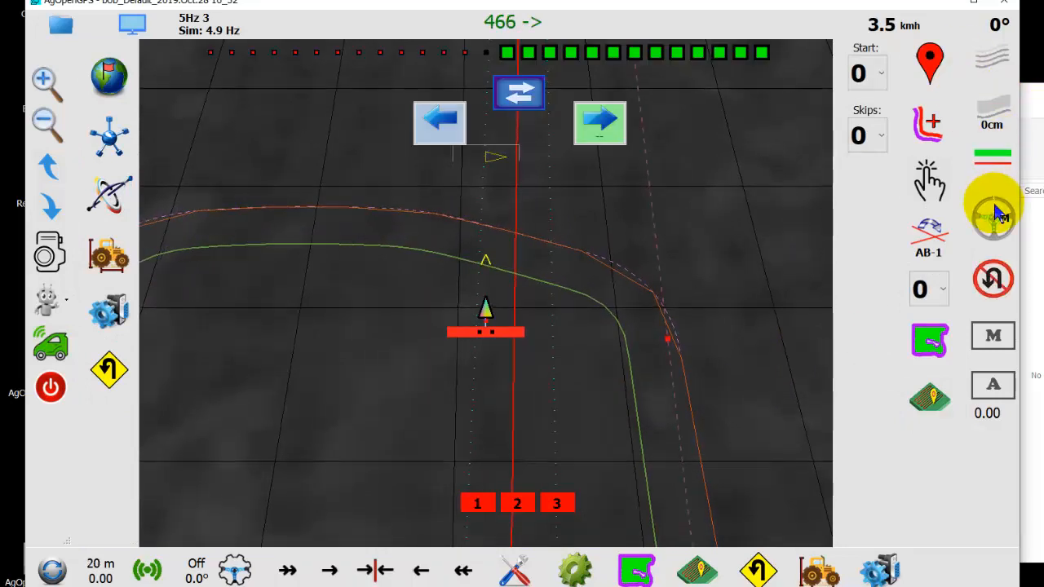
{"action": "left_click", "coordinate": [991, 218]}
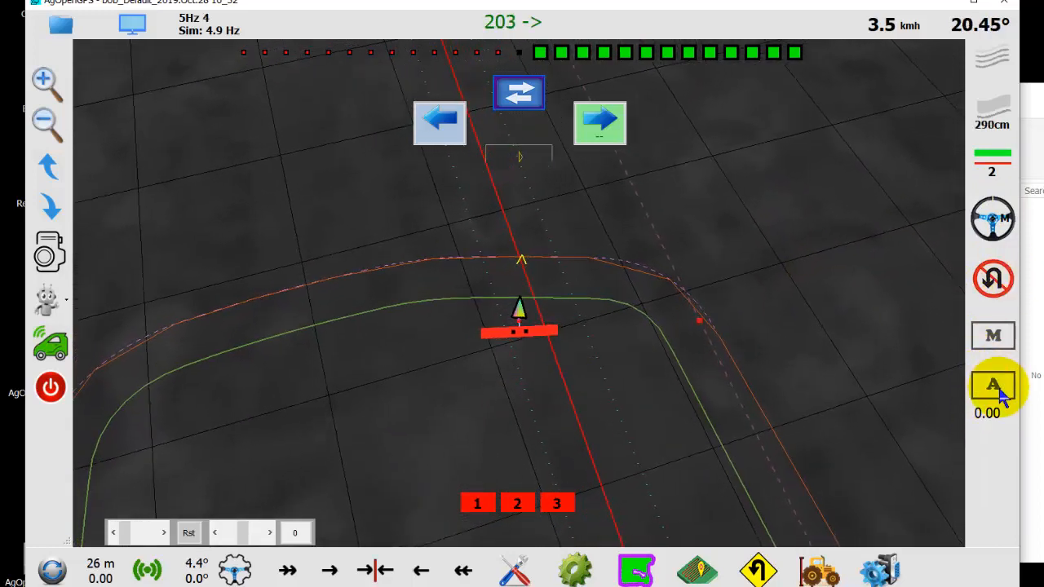
Cycle the section control from manual on to Auto so coverage is applied automatically.
{"action": "left_click", "coordinate": [992, 385]}
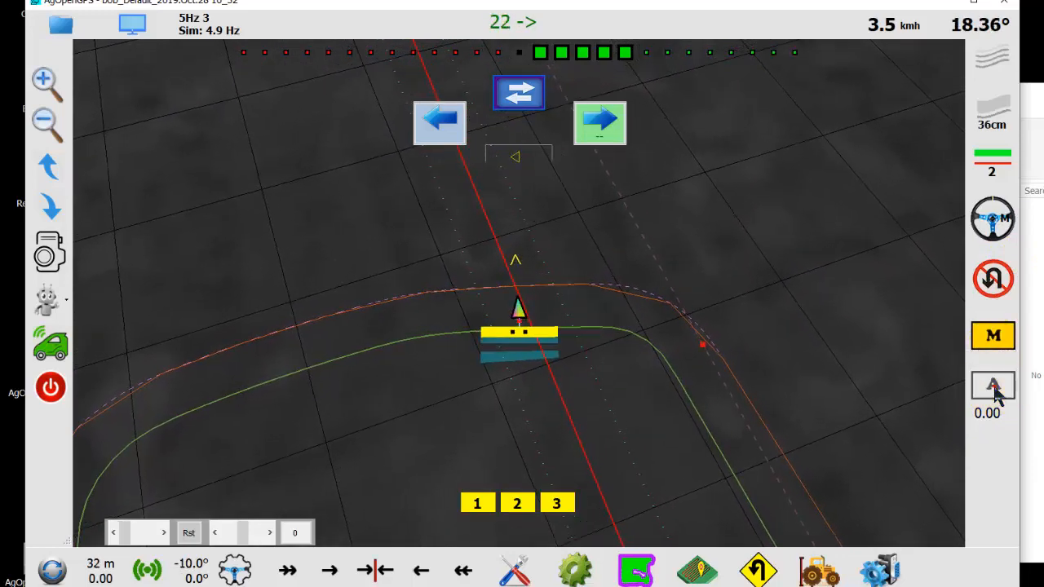
{"action": "left_click", "coordinate": [992, 385]}
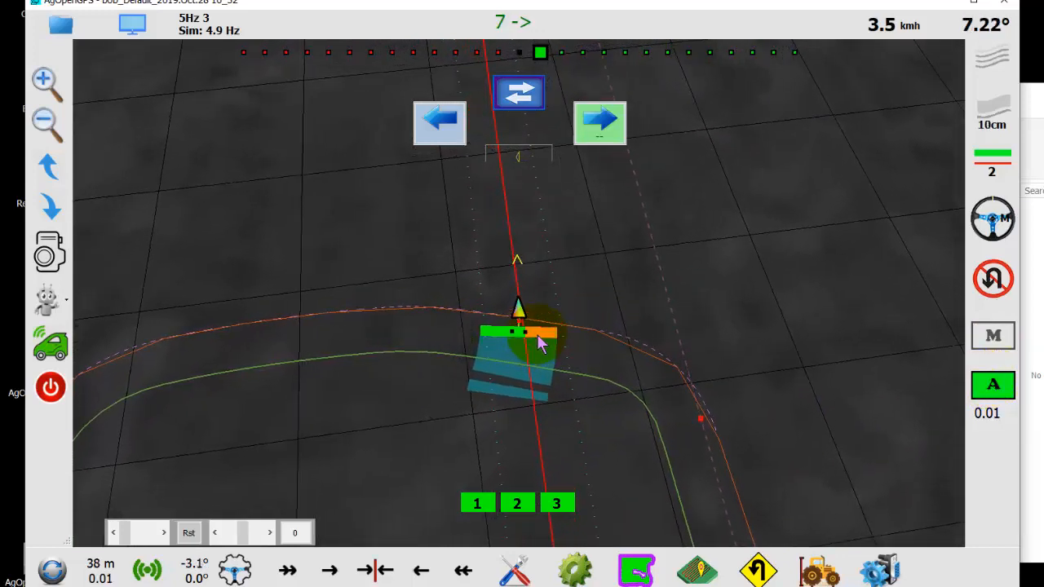
{"action": "left_click", "coordinate": [992, 385]}
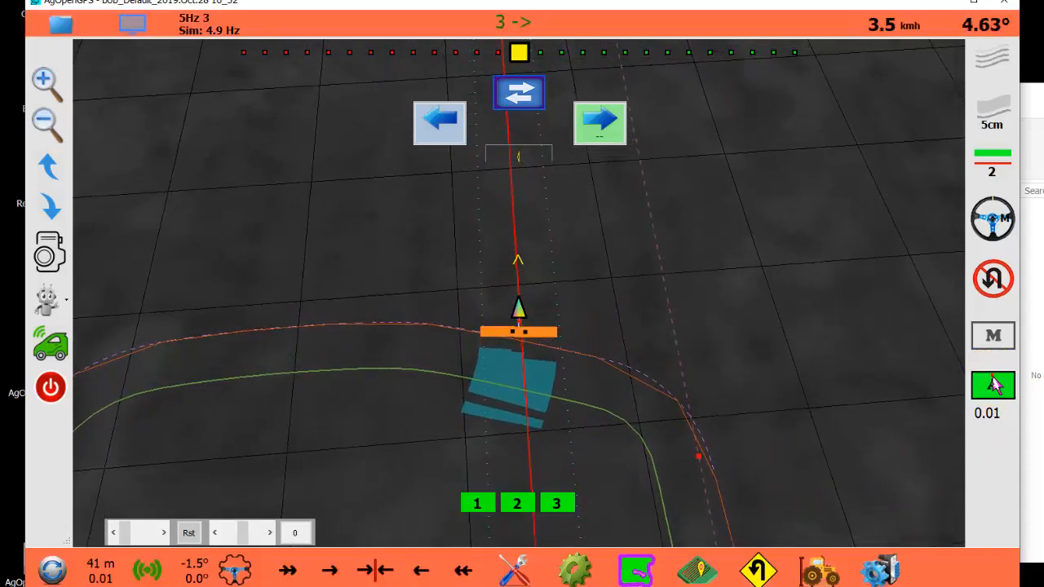
{"action": "left_click", "coordinate": [992, 384]}
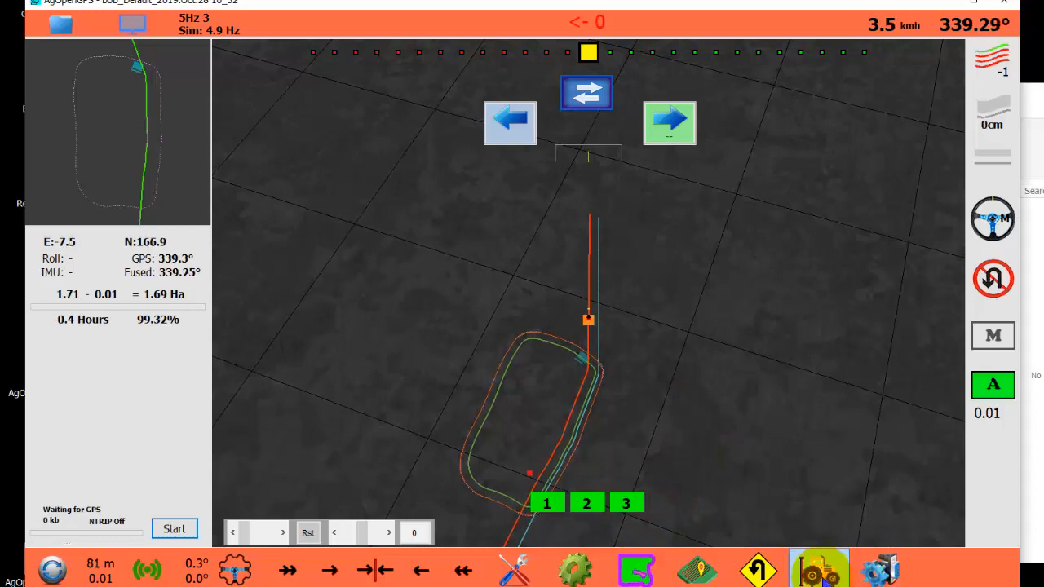
{"action": "left_click", "coordinate": [818, 568]}
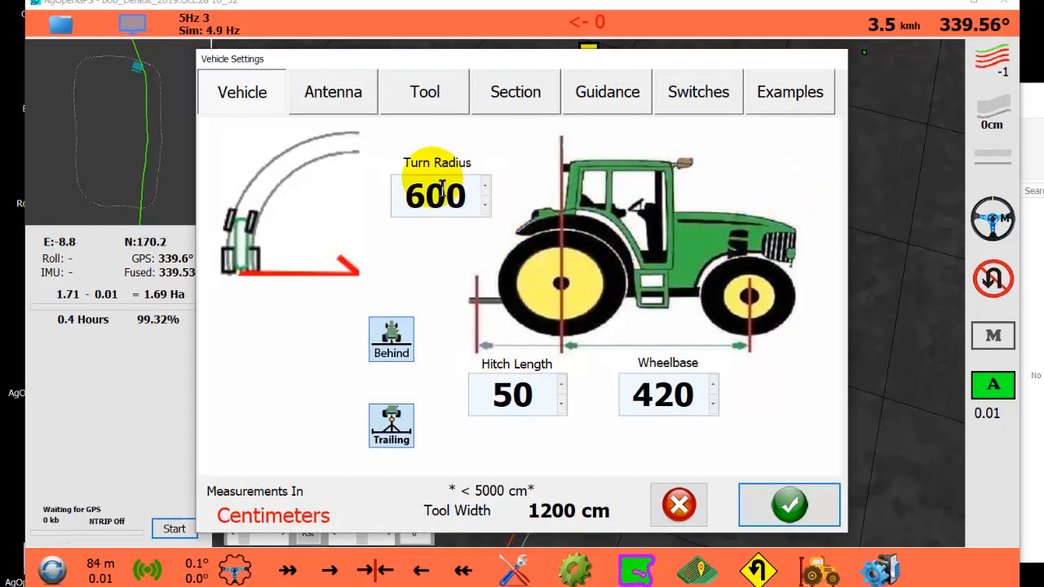
{"action": "left_click", "coordinate": [788, 504]}
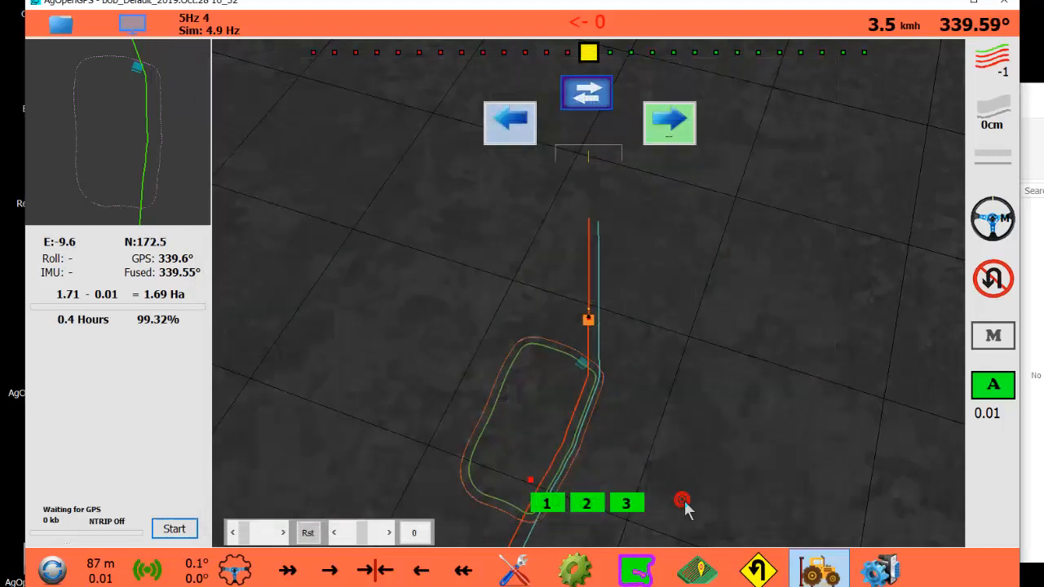
{"action": "left_click", "coordinate": [757, 568]}
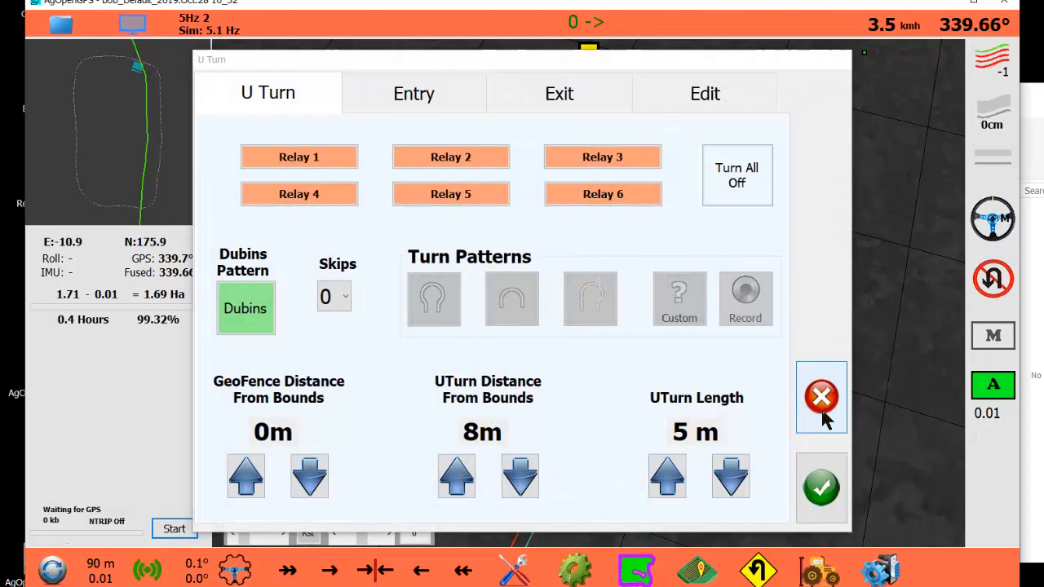
{"action": "left_click", "coordinate": [822, 398]}
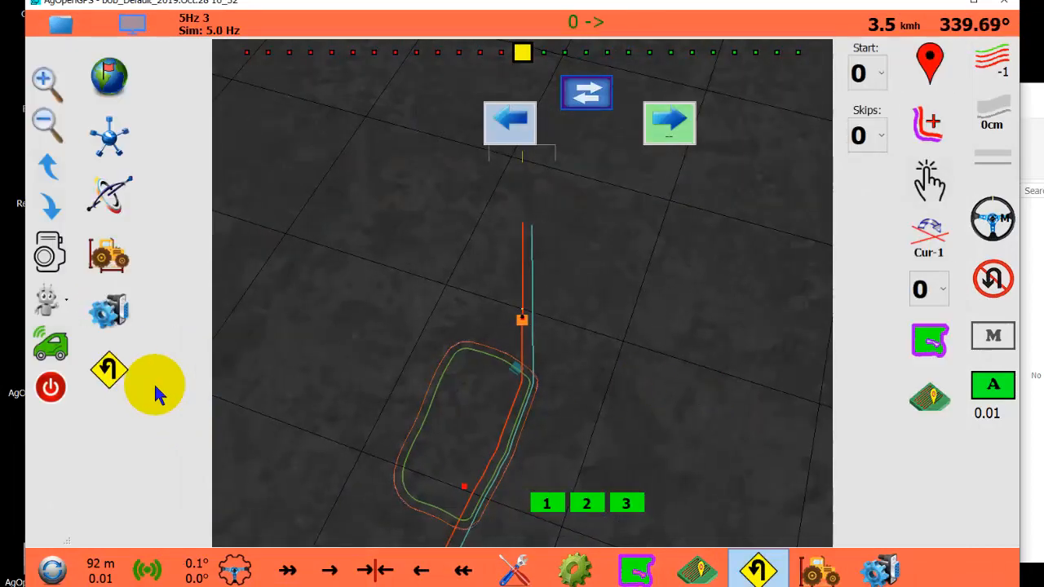
Select AB line AB-5 as the active guidance line.
{"action": "left_click", "coordinate": [108, 369]}
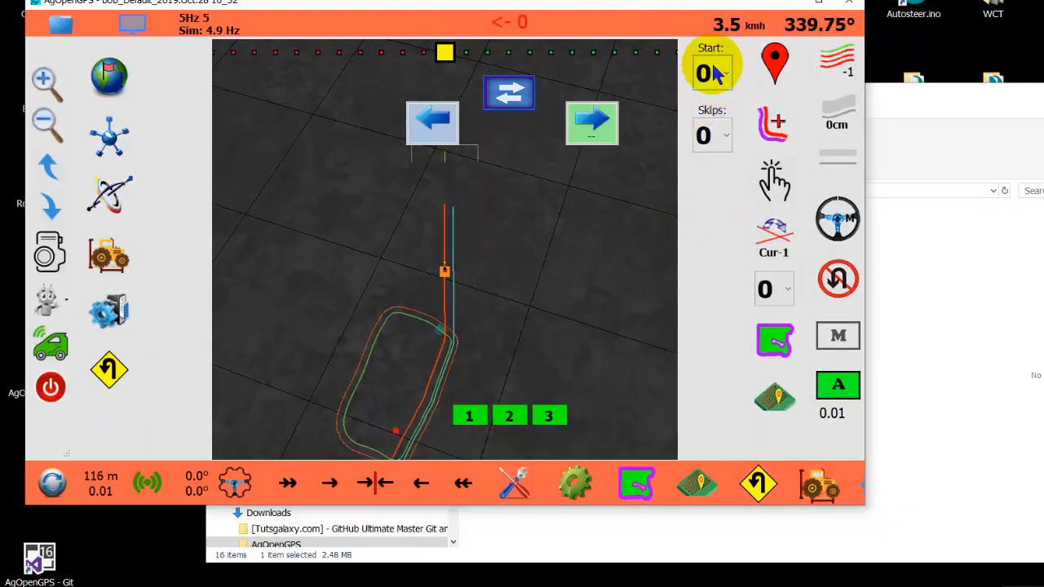
{"action": "left_click", "coordinate": [711, 72]}
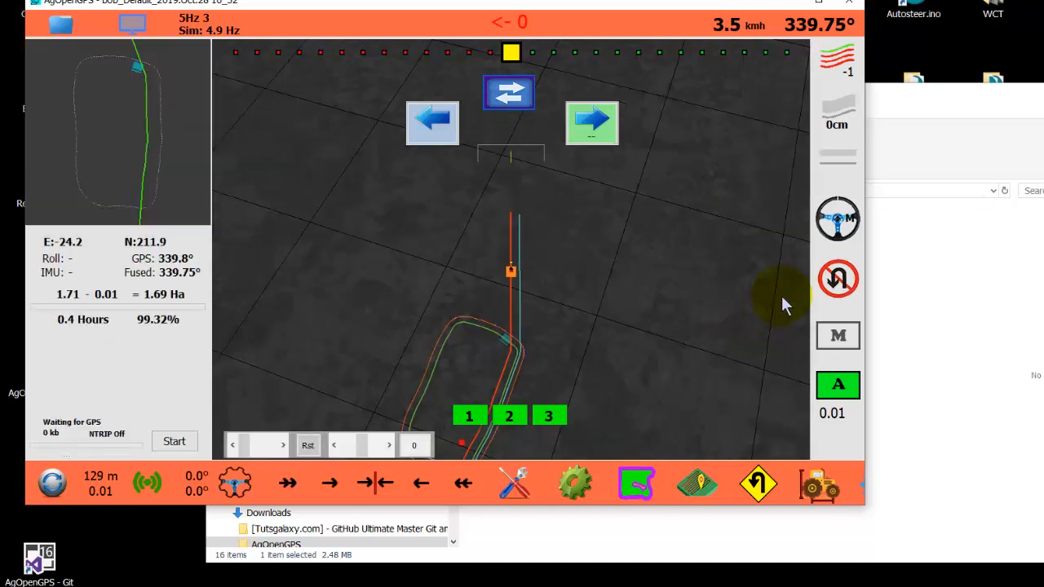
{"action": "left_click", "coordinate": [766, 291]}
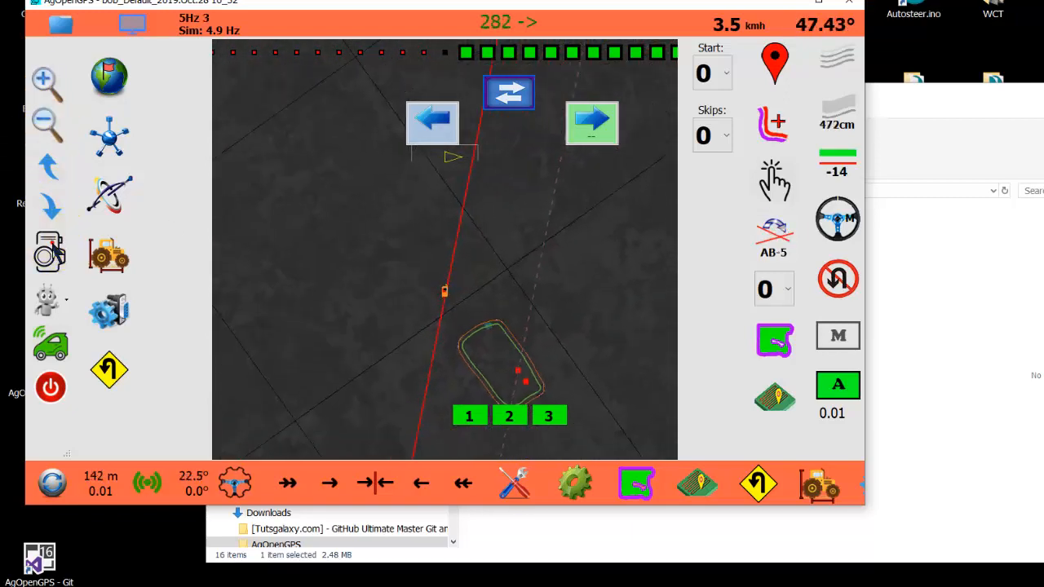
Tilt the 3D field view toward the horizon and show the field information panel.
{"action": "left_click", "coordinate": [50, 245]}
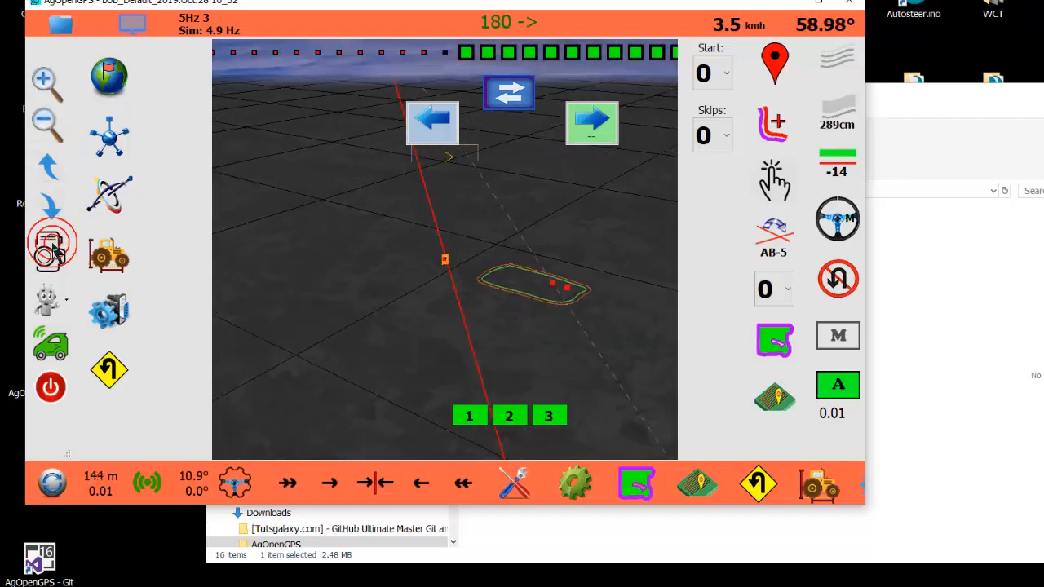
{"action": "left_click", "coordinate": [50, 300]}
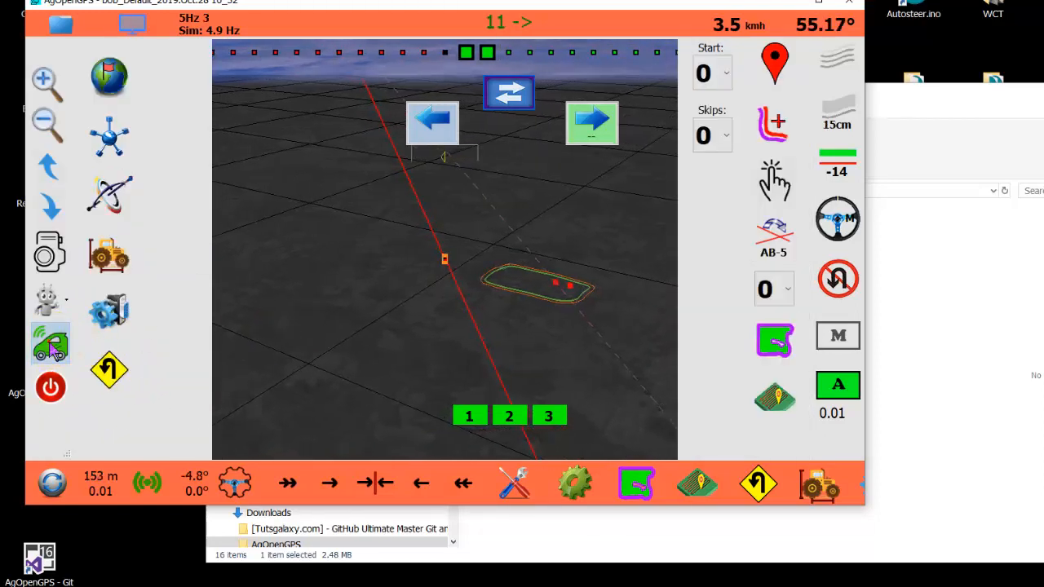
{"action": "left_click", "coordinate": [51, 342]}
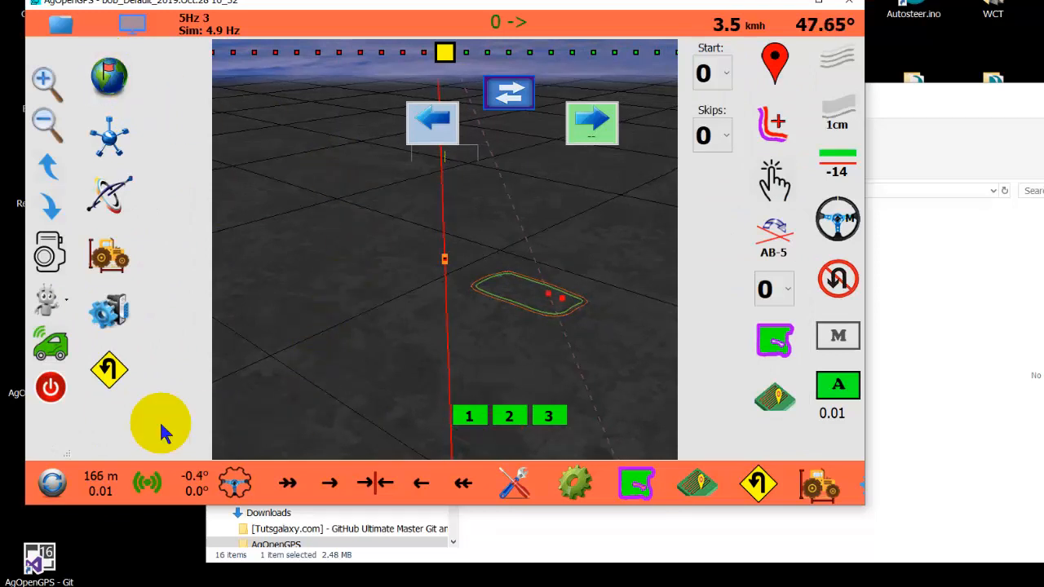
{"action": "left_click", "coordinate": [147, 483]}
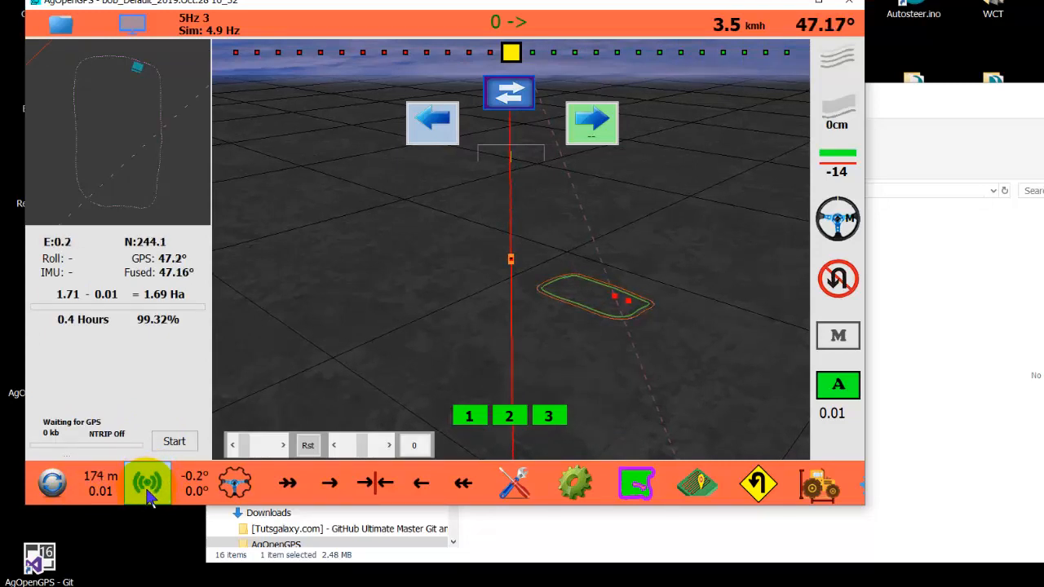
{"action": "left_click", "coordinate": [147, 483]}
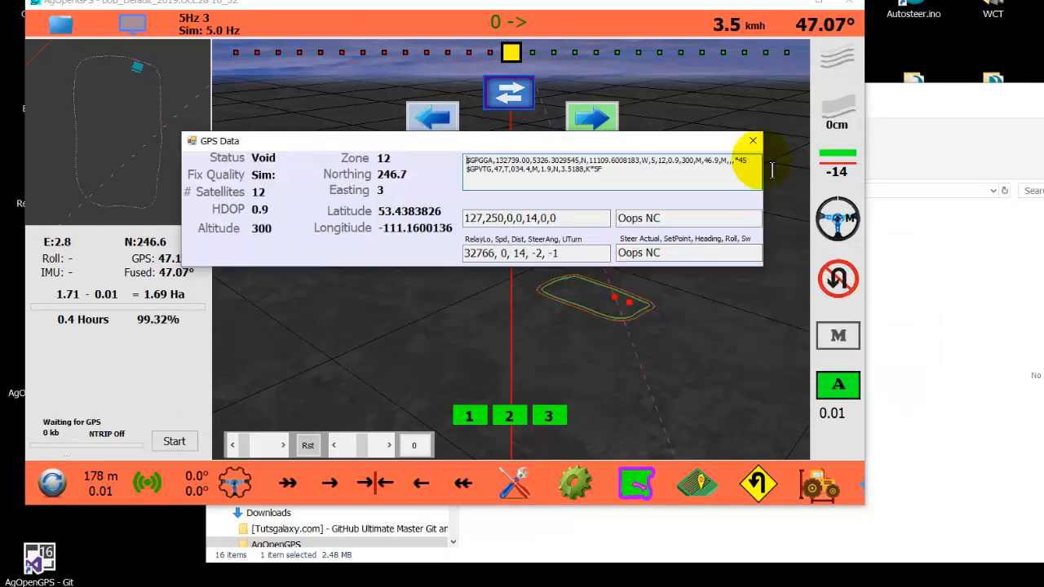
{"action": "left_click", "coordinate": [752, 140]}
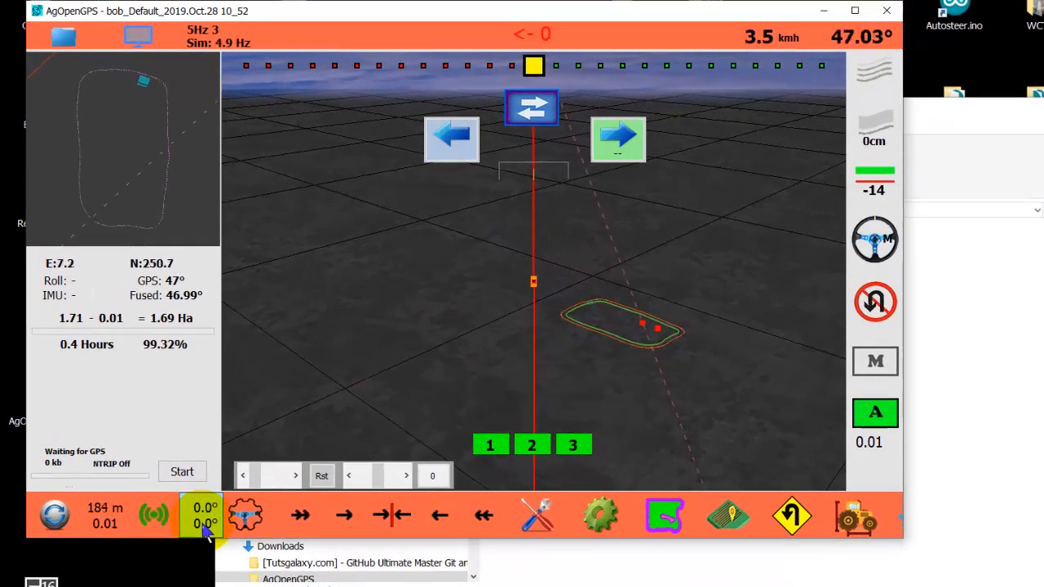
{"action": "left_click", "coordinate": [245, 516]}
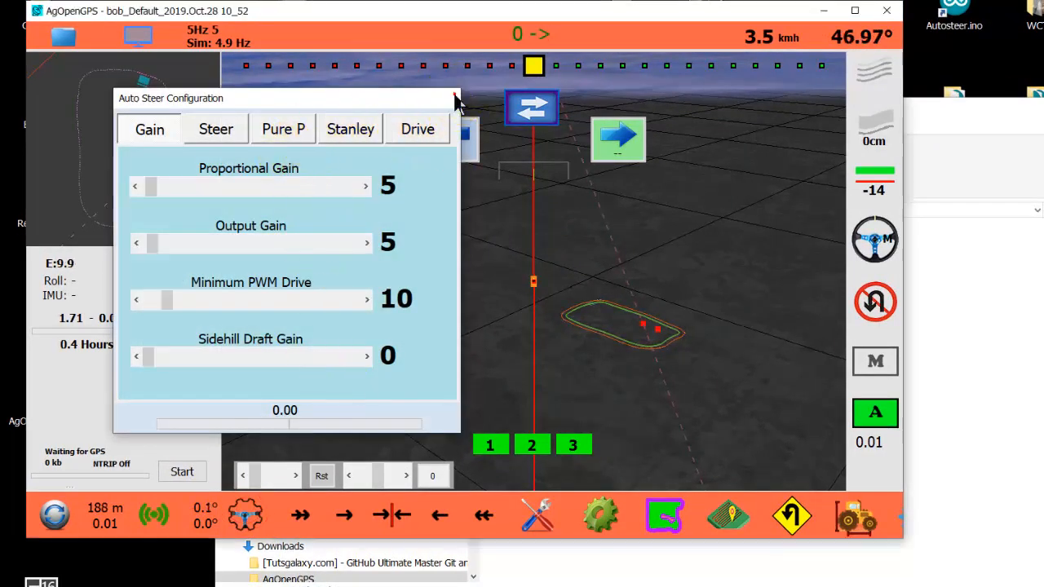
{"action": "left_click", "coordinate": [453, 100]}
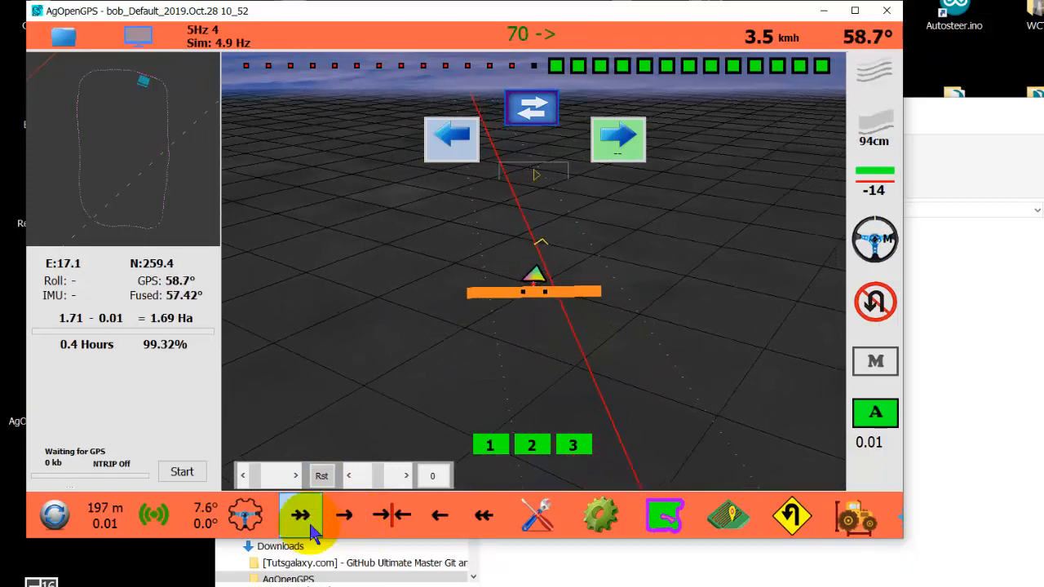
Nudge the guidance line sideways and snap it onto the tractor's position.
{"action": "left_click", "coordinate": [345, 515]}
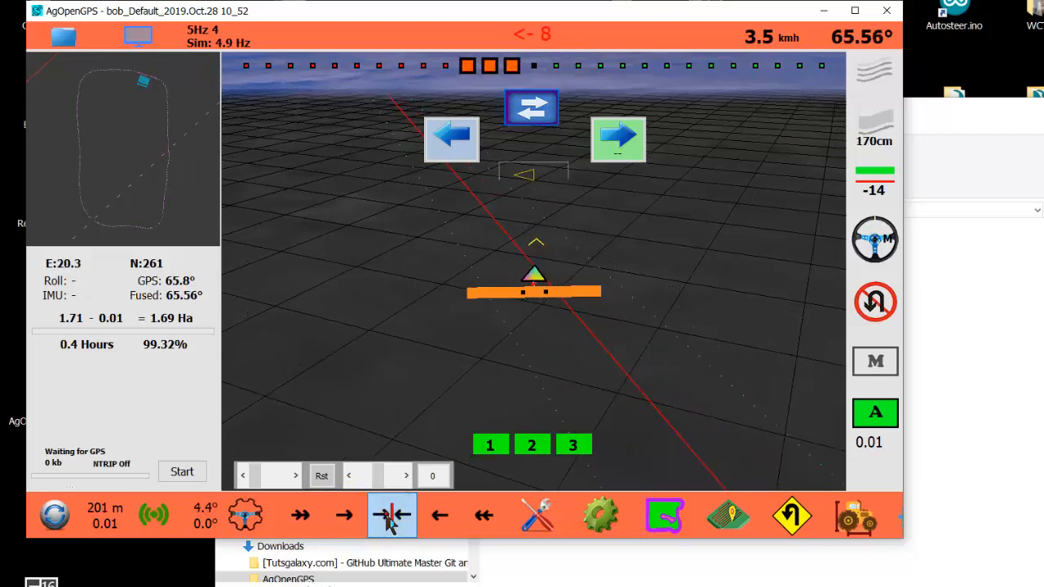
{"action": "left_click", "coordinate": [391, 516]}
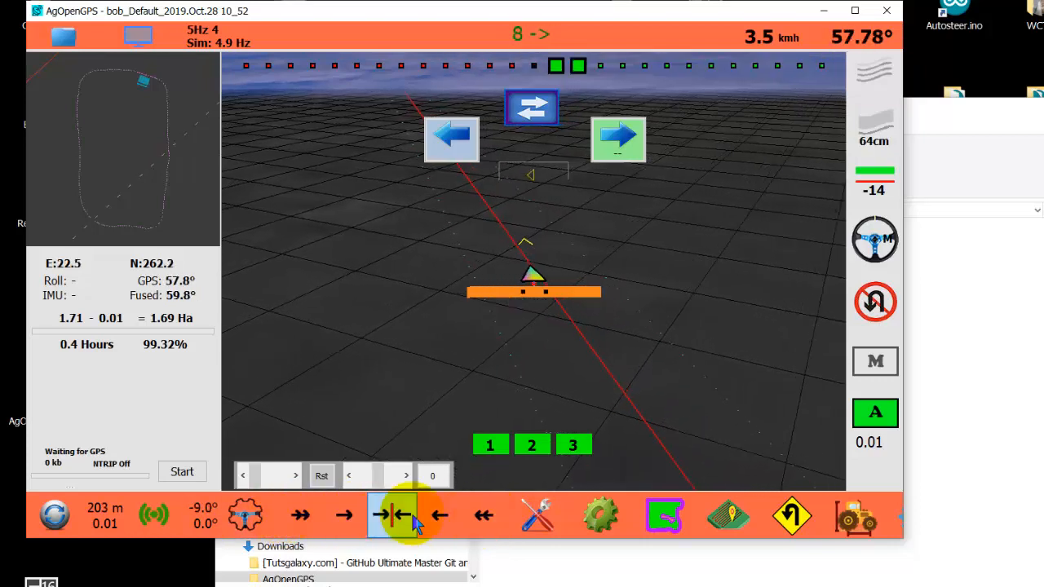
{"action": "left_click", "coordinate": [666, 515]}
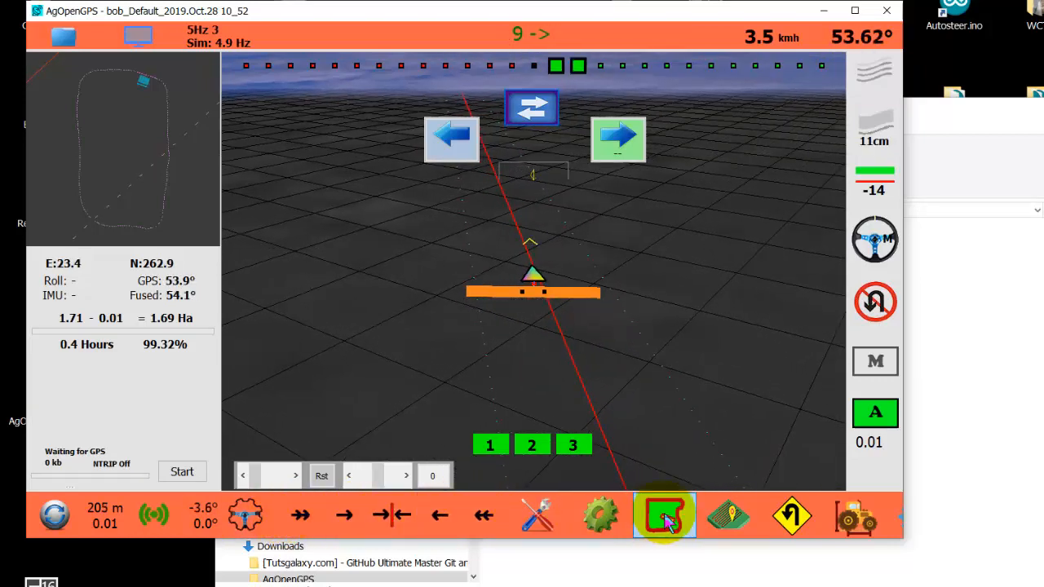
Review the 1.71 Ha outer boundary in the Boundary dialog and save and return.
{"action": "left_click", "coordinate": [664, 515]}
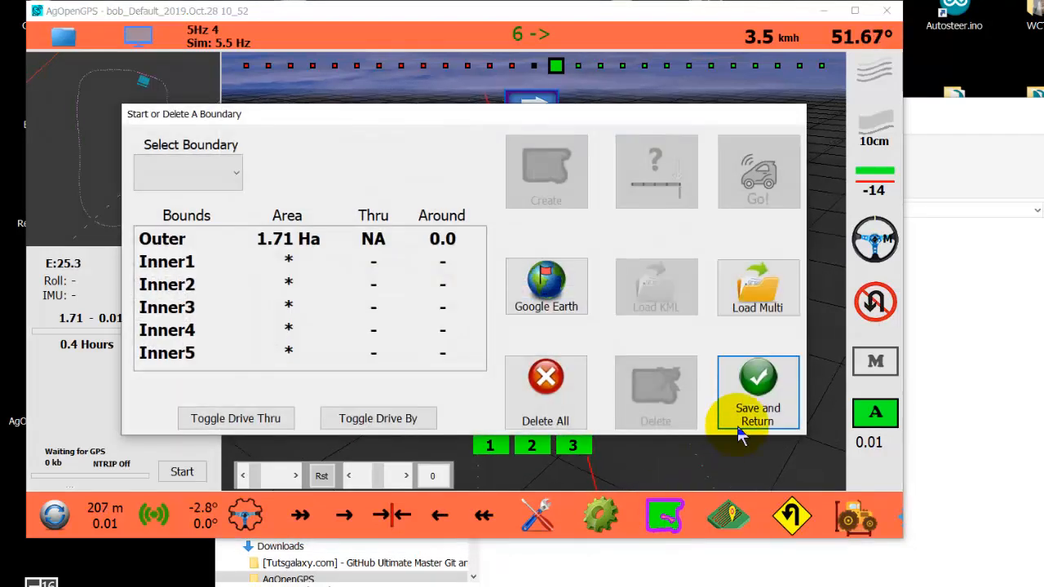
{"action": "left_click", "coordinate": [757, 391]}
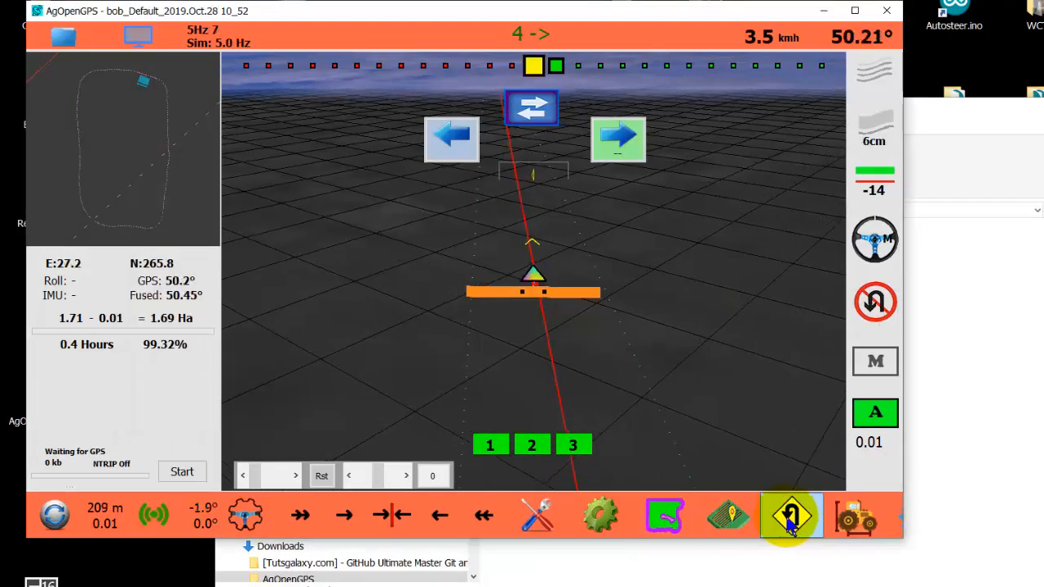
{"action": "left_click", "coordinate": [790, 516]}
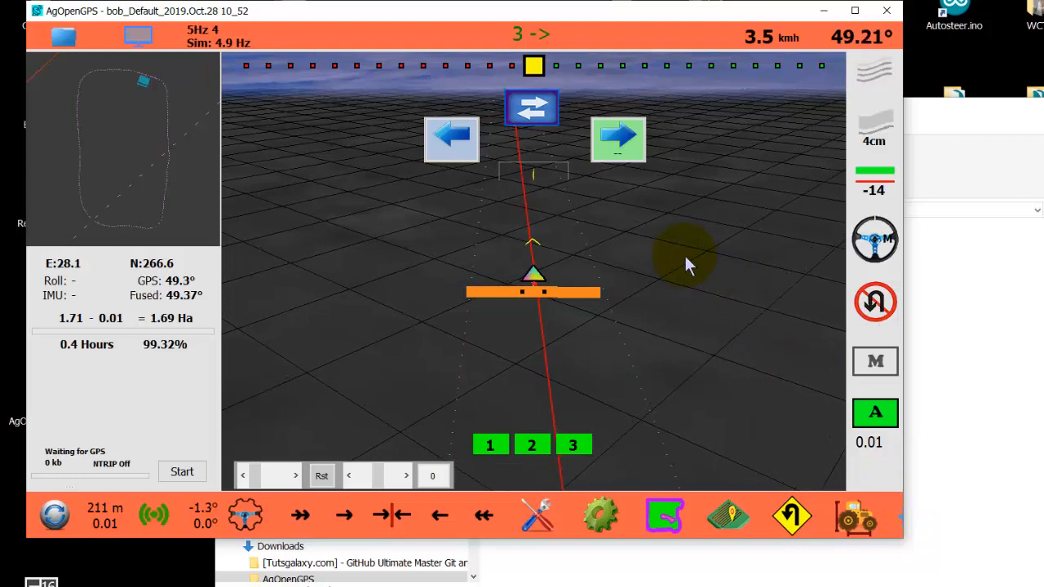